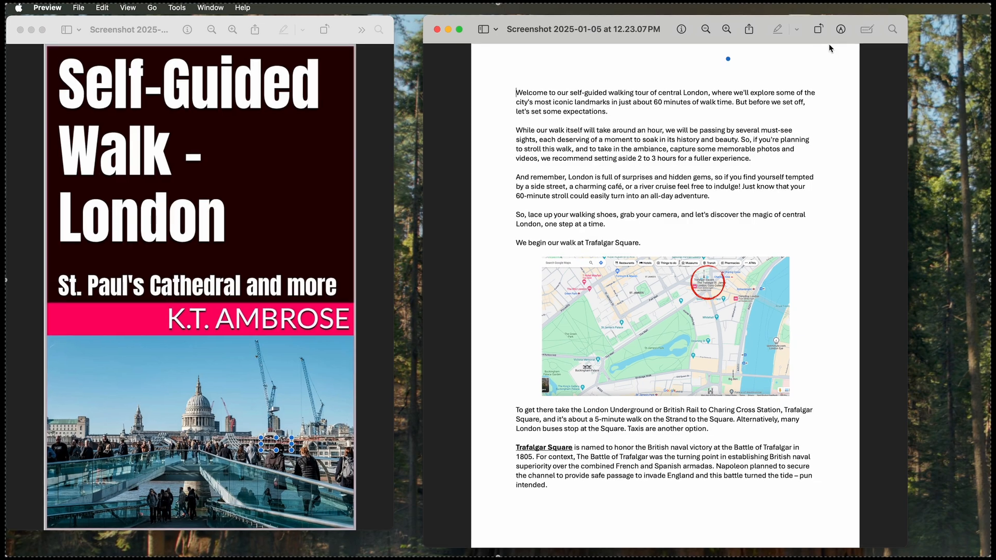
- With Rectangular Selection from the Markup toolbar, outline the paragraph starting 'While our walk itself'
click(839, 29)
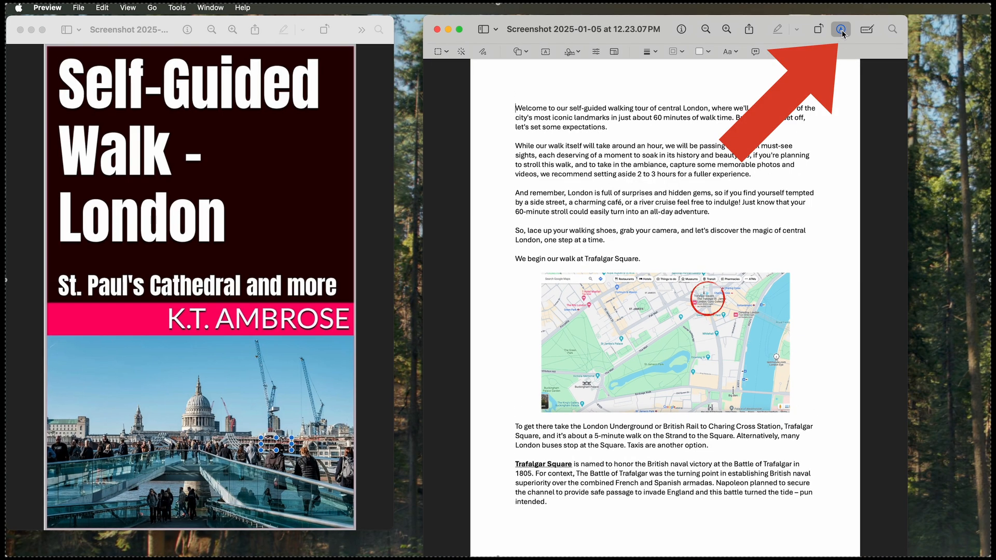
click(839, 30)
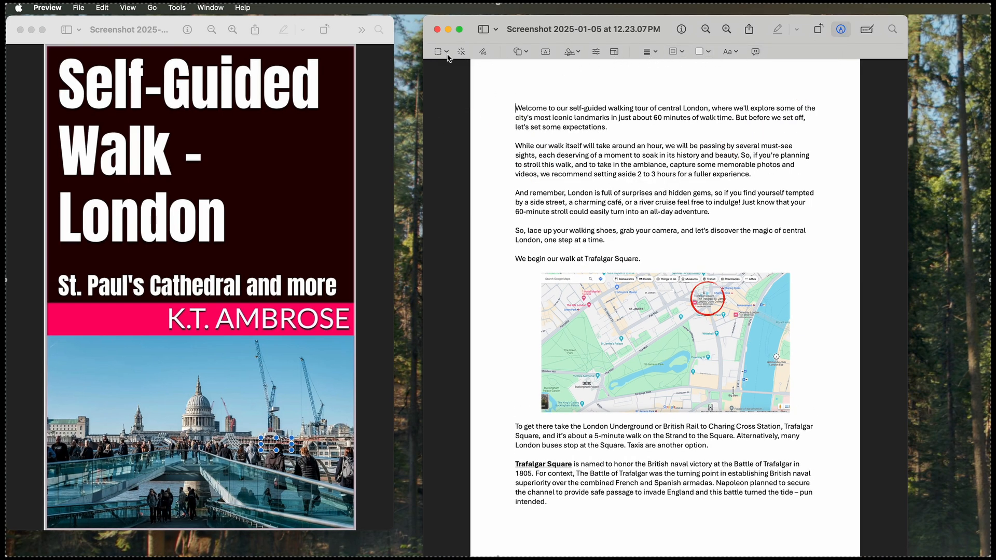
click(438, 52)
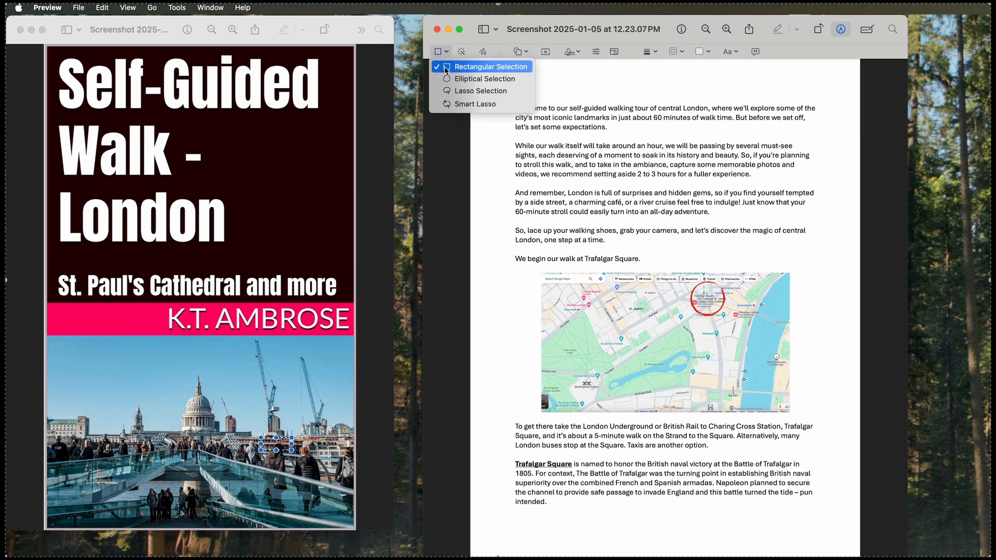
click(488, 67)
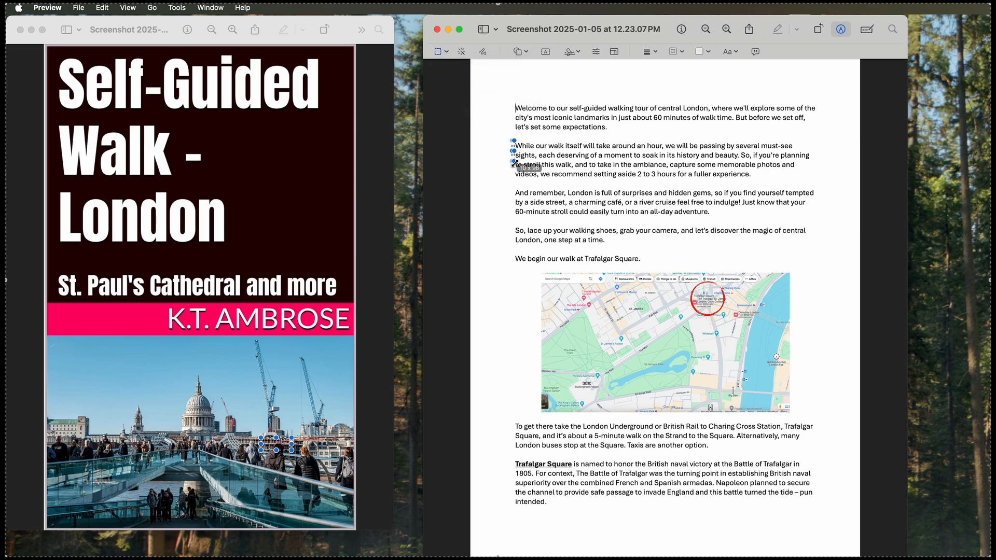
drag(511, 140, 793, 187)
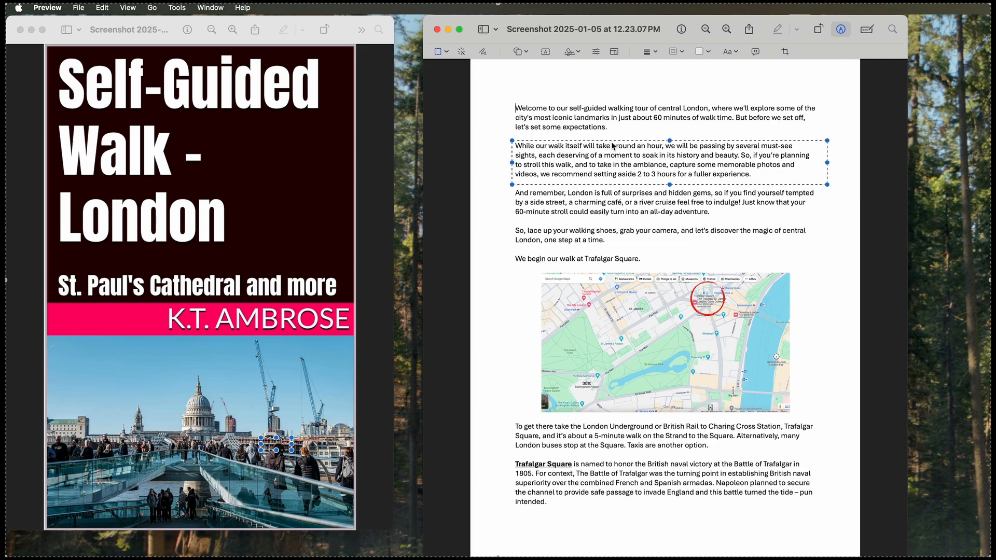
- Enlarge the selection to the whole paragraph and copy it into a new 1514 × 243 image
drag(511, 142, 506, 135)
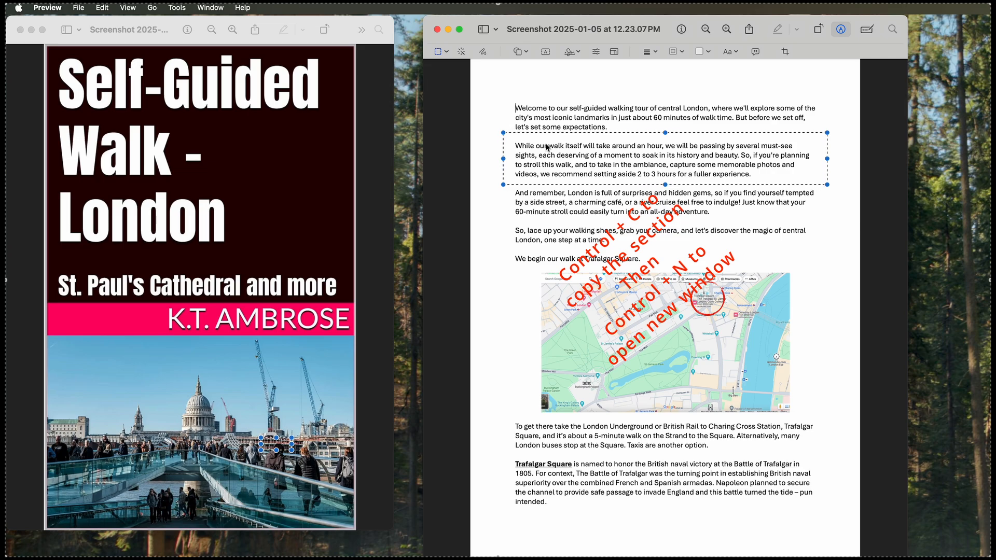
key(cmd+n)
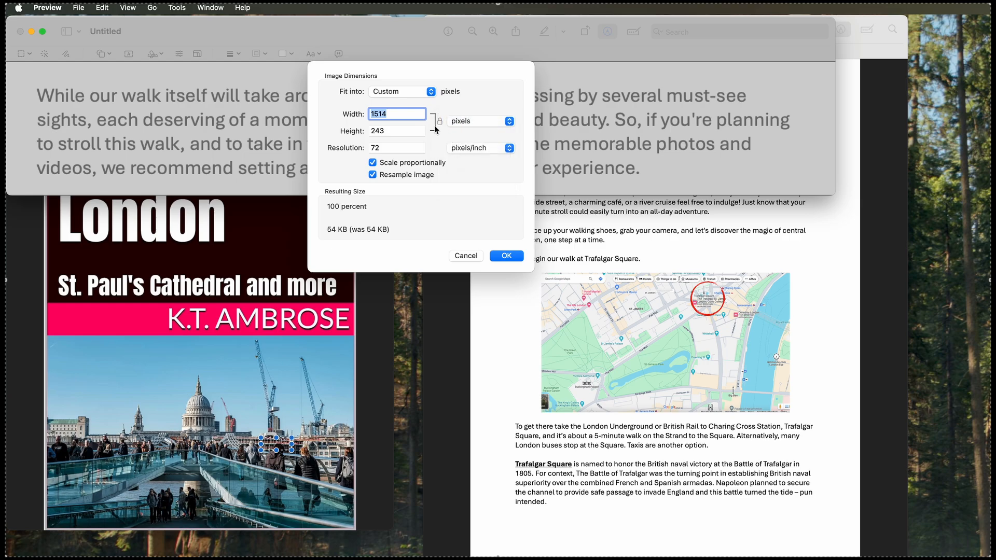
- Resize the copied paragraph image to 75 pixels wide (12 high) via Adjust Size
click(396, 130)
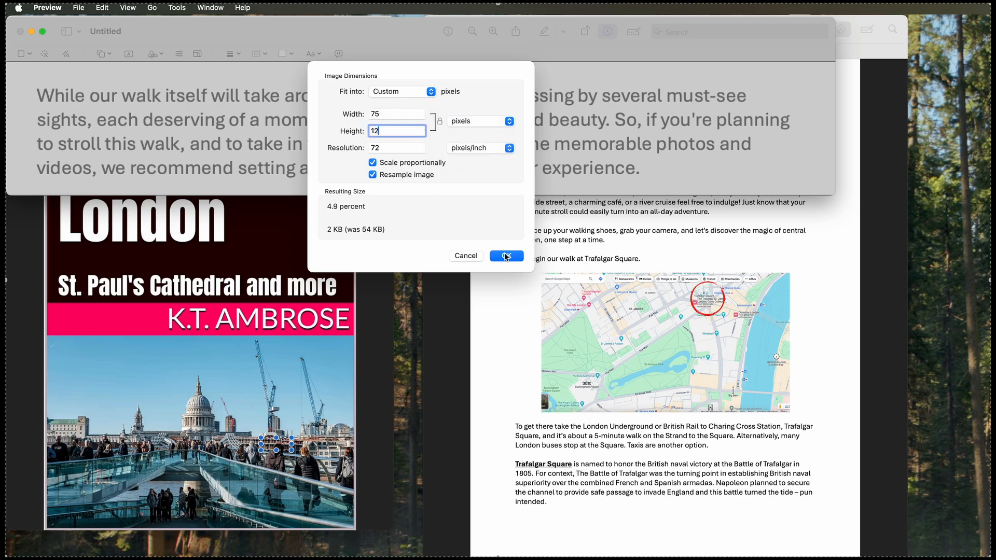
click(505, 255)
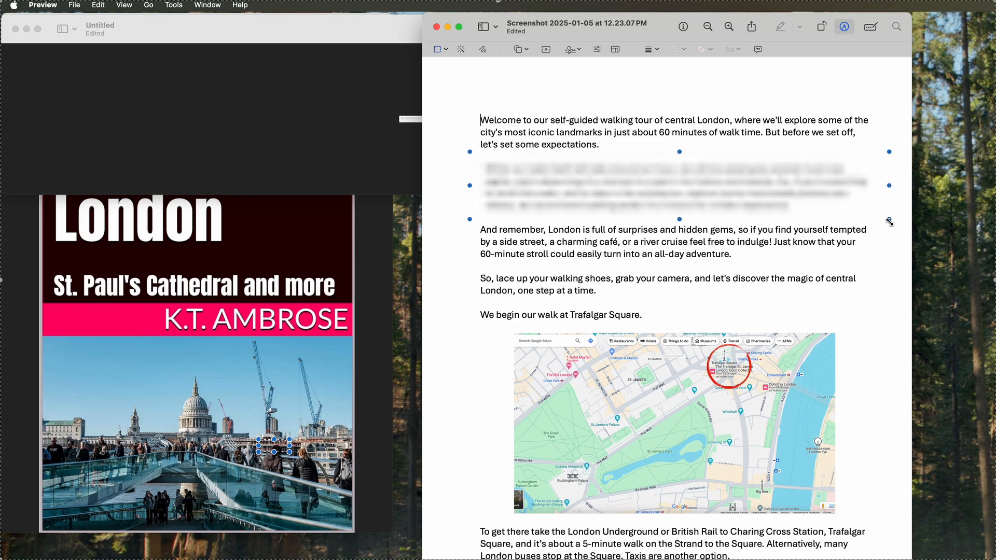
mouse_move(708, 271)
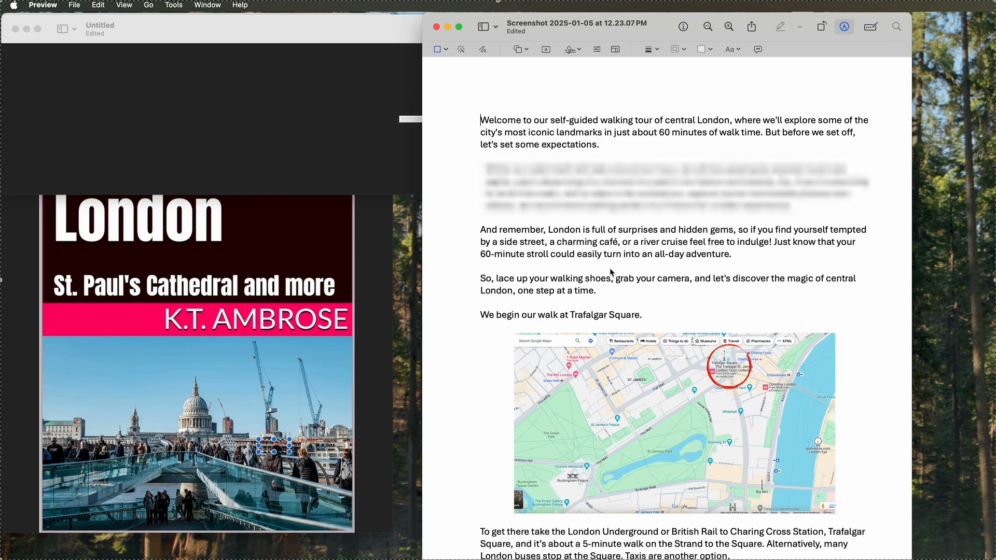
mouse_move(628, 184)
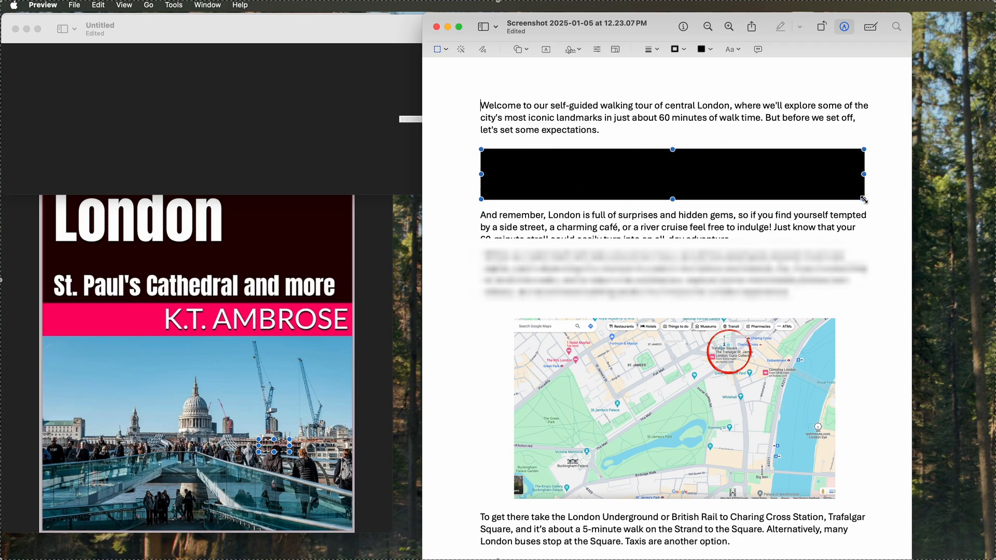
mouse_move(709, 61)
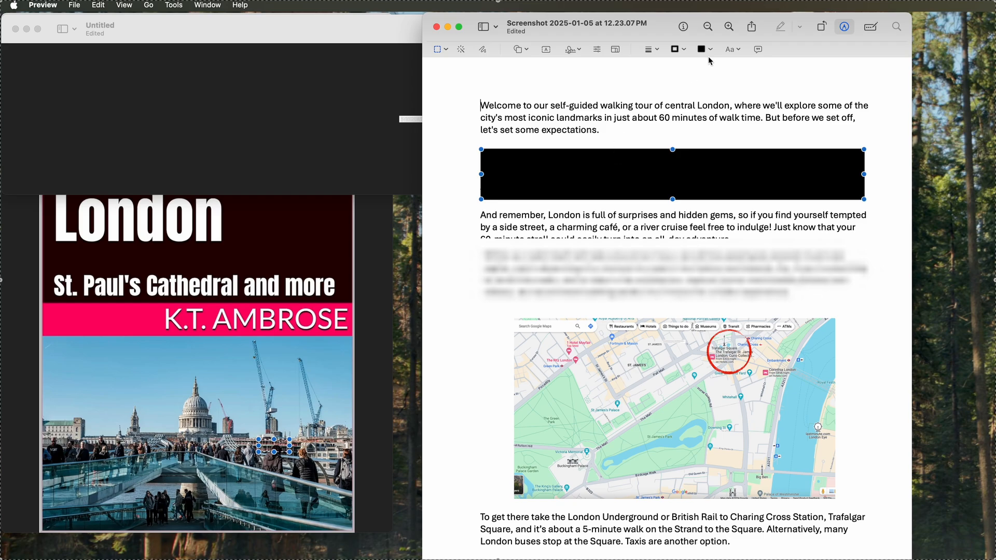
- Make the rectangle over the second paragraph filled gray
click(700, 49)
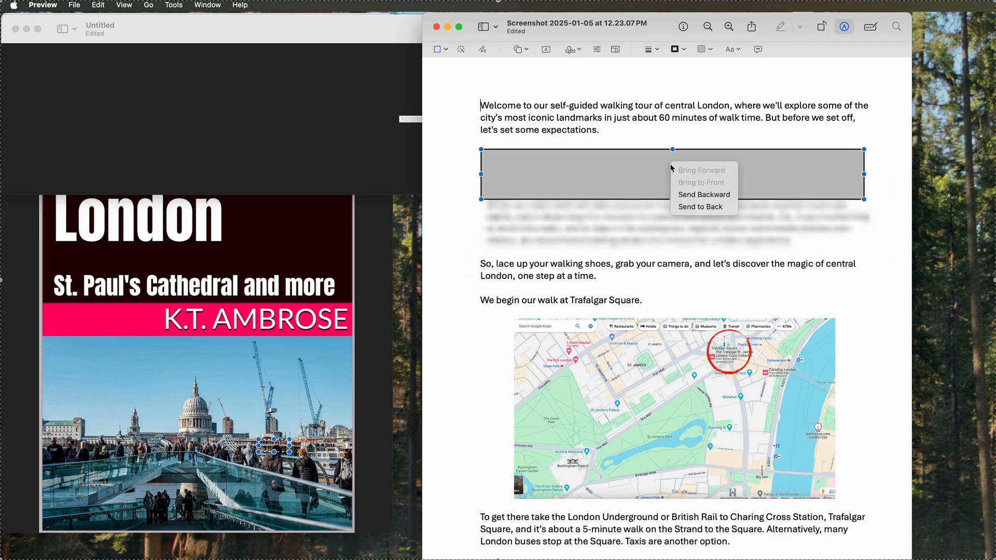
- Send the gray rectangle backward so the pixelated copy sits on top of it
click(704, 194)
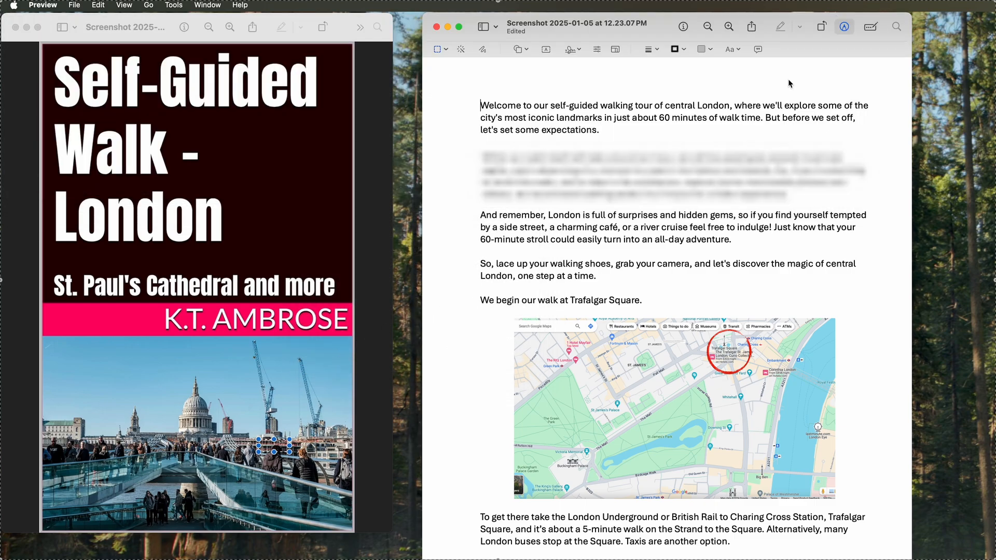
mouse_move(650, 230)
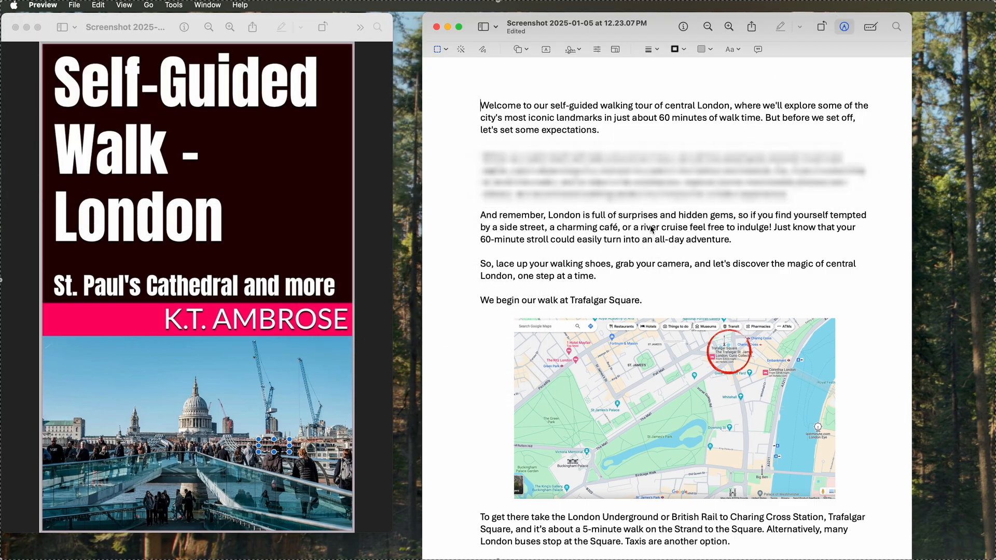